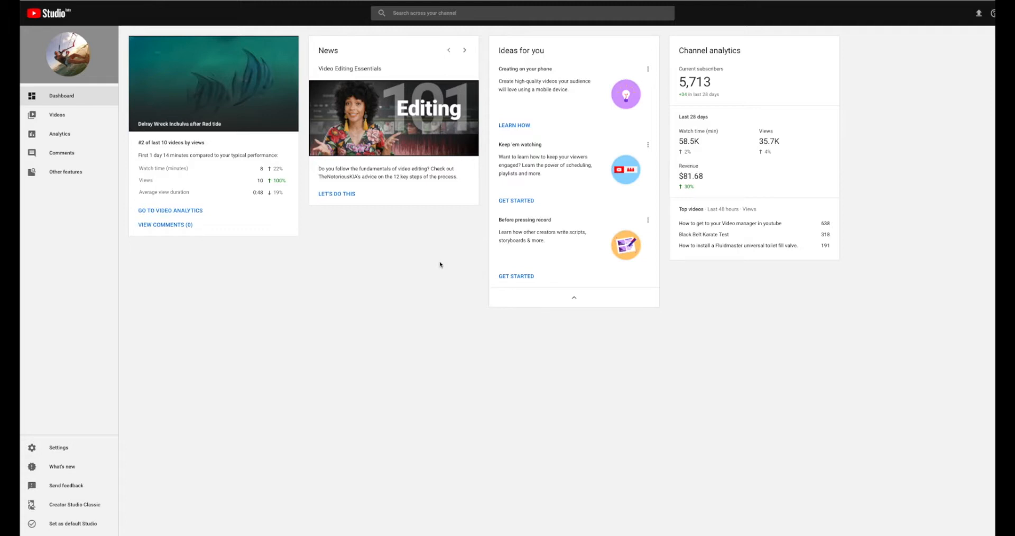
mouse_move(73, 58)
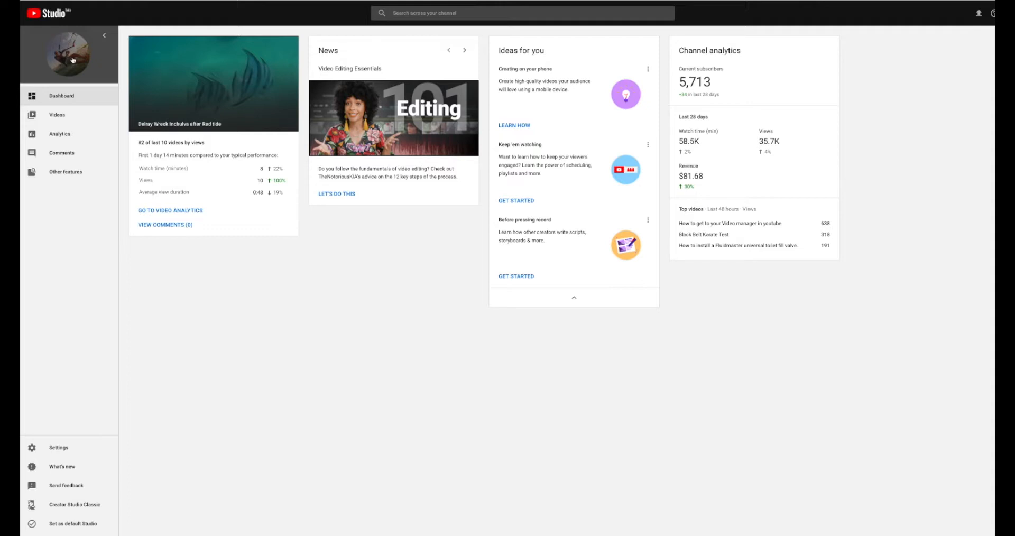
mouse_move(70, 73)
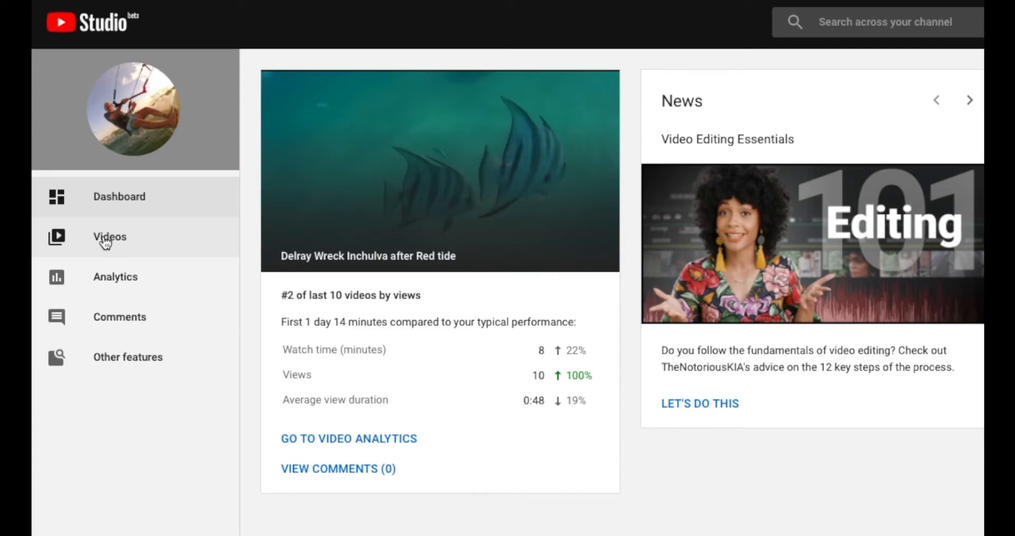
Show the channel's Uploads list scrolled down to the Kite Delray beach hurricane Michael video.
click(109, 237)
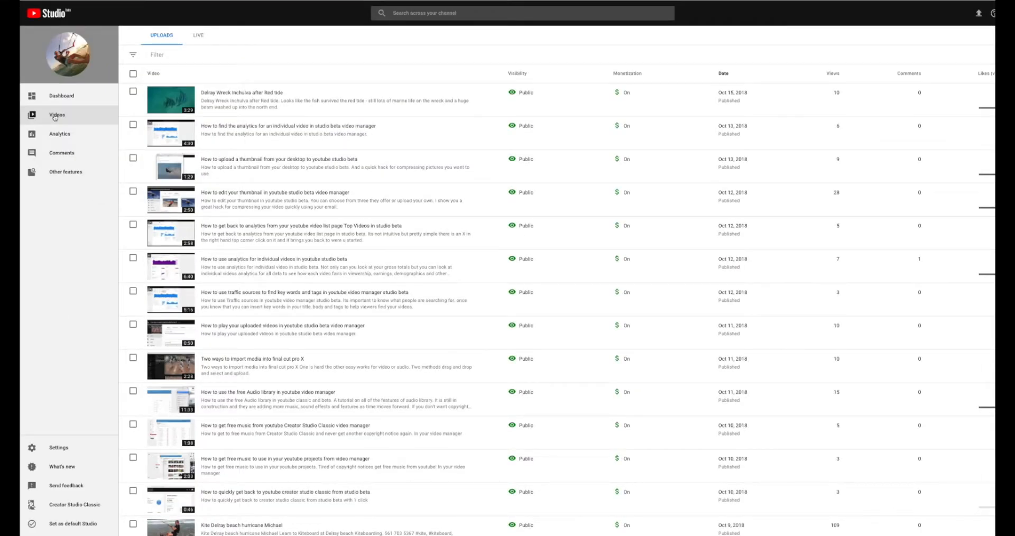
scroll(down, 3)
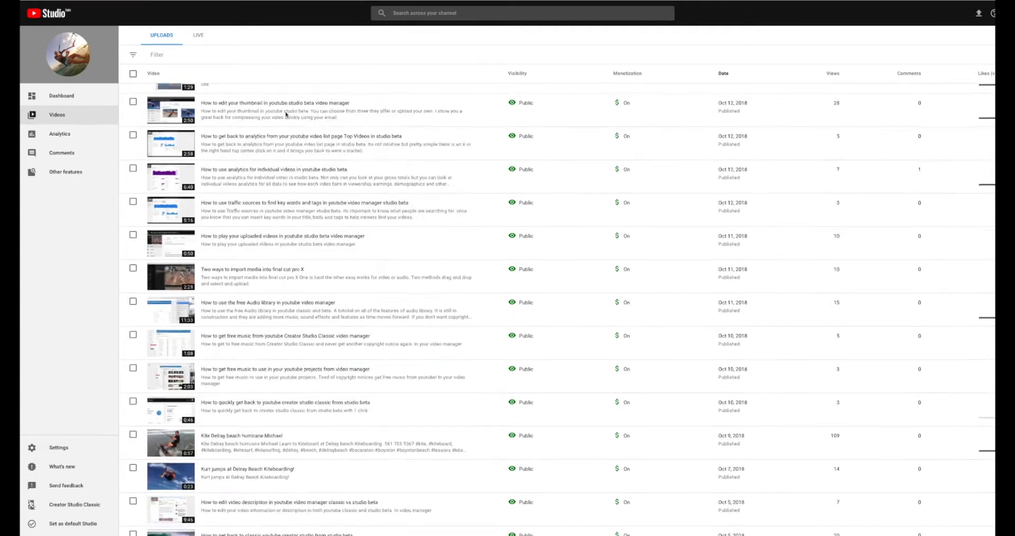
scroll(down, 3)
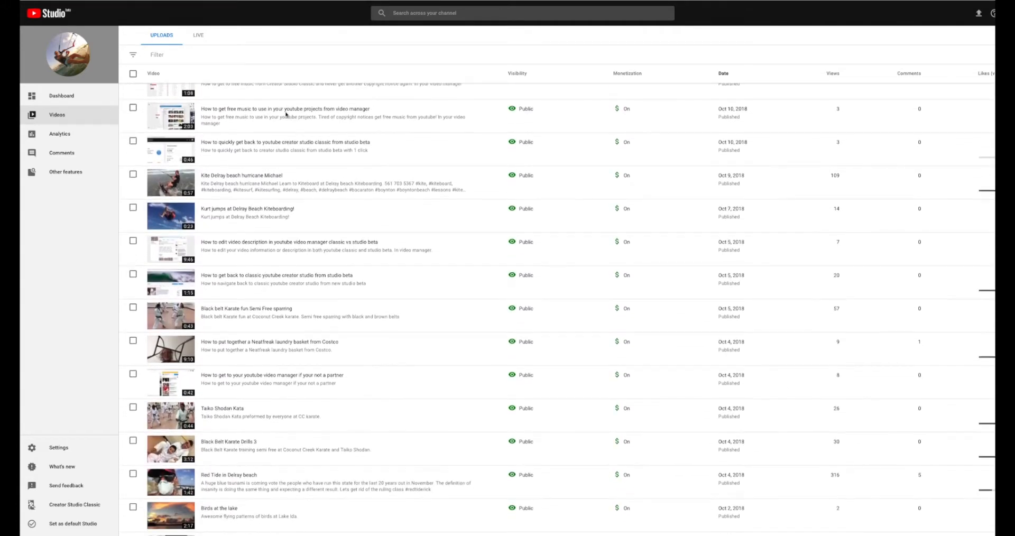
scroll(down, 3)
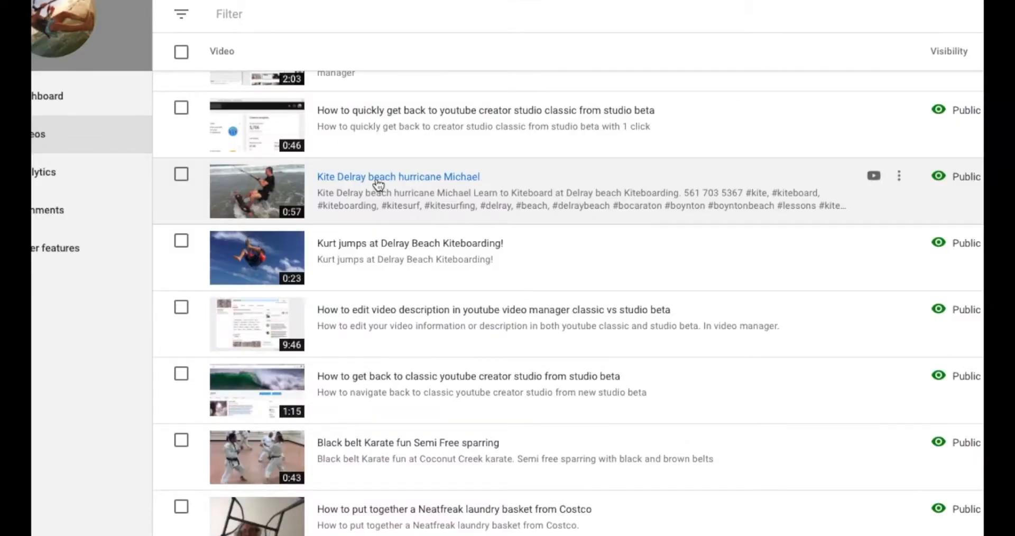
Open the details page of the Kite Delray beach hurricane Michael video.
click(399, 177)
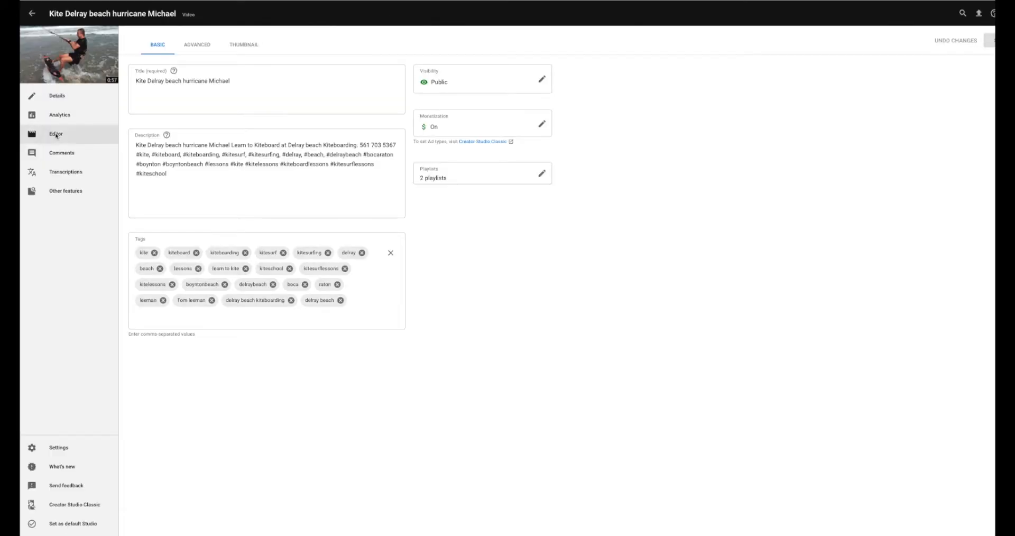
Open the video editor for Kite Delray beach hurricane Michael.
click(57, 133)
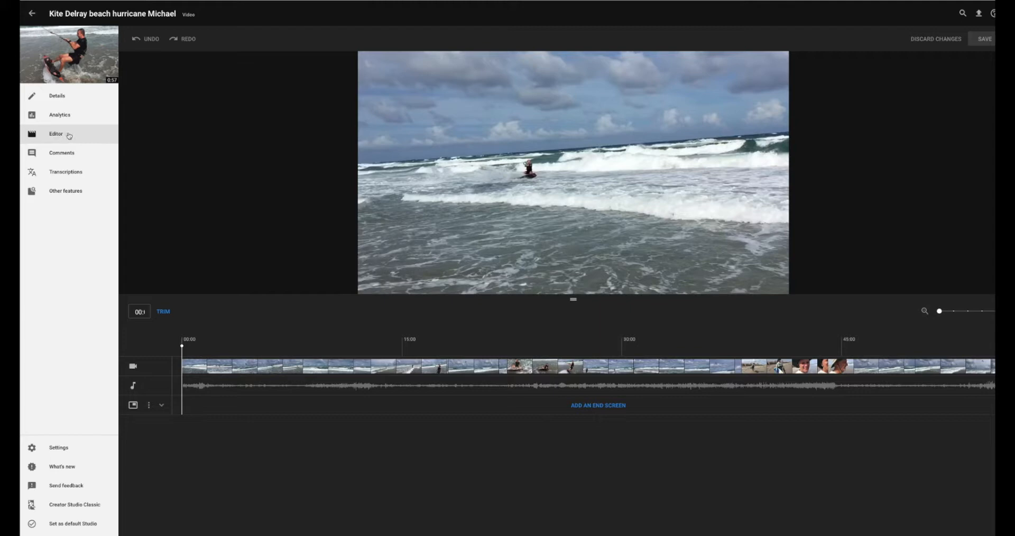
mouse_move(587, 177)
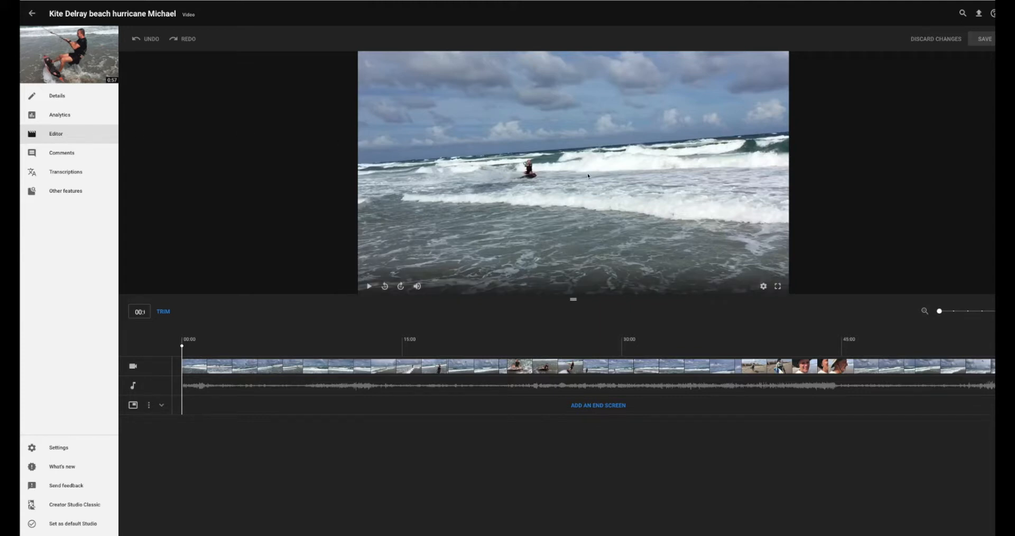
mouse_move(598, 289)
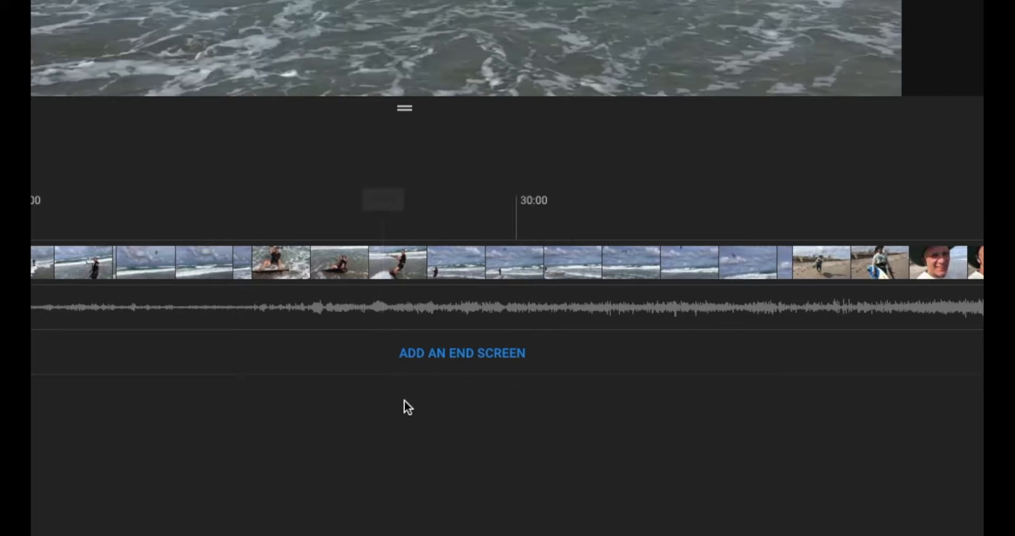
mouse_move(501, 407)
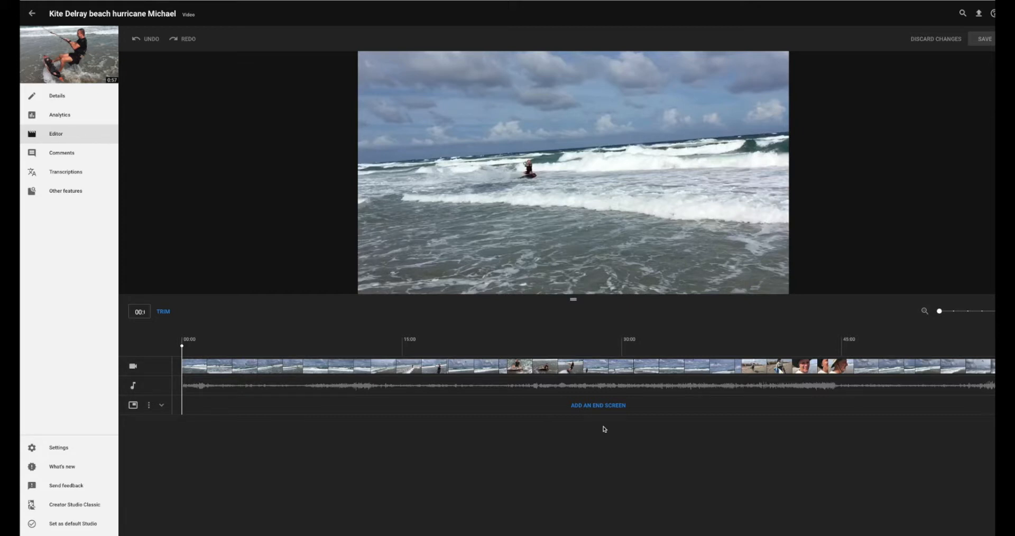
mouse_move(599, 405)
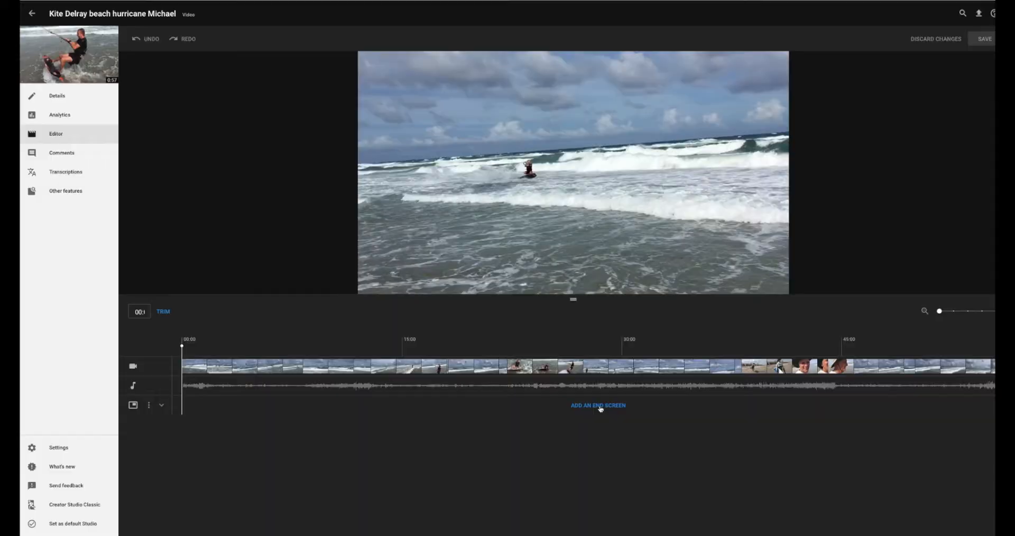
Start an end screen and choose the '1 video or playlist, 1 subscribe' template.
click(596, 406)
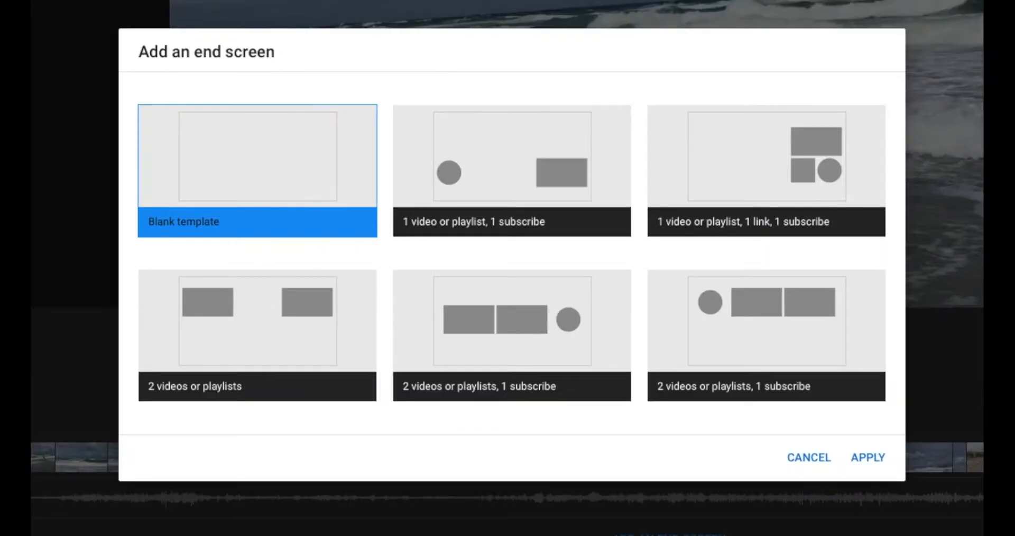
mouse_move(562, 524)
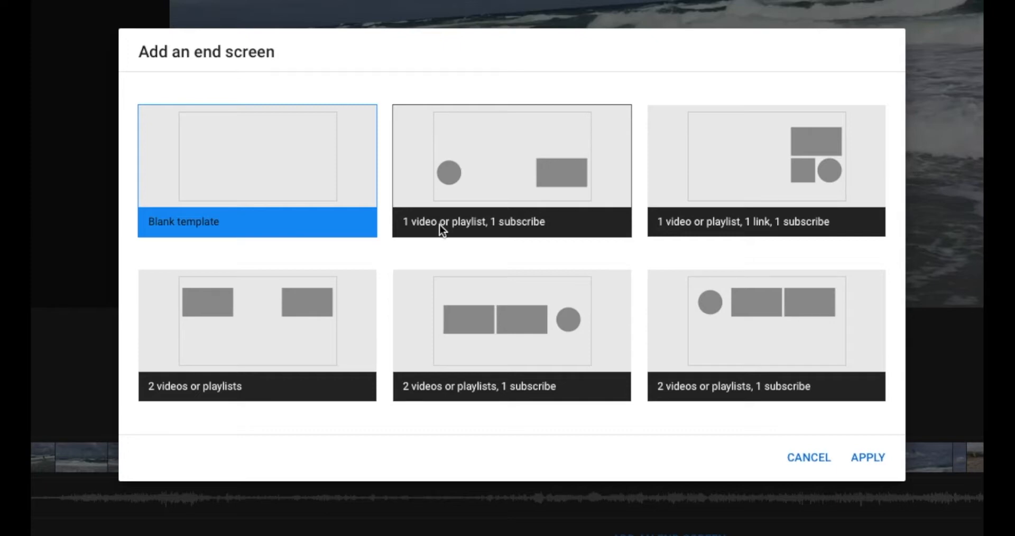
mouse_move(495, 233)
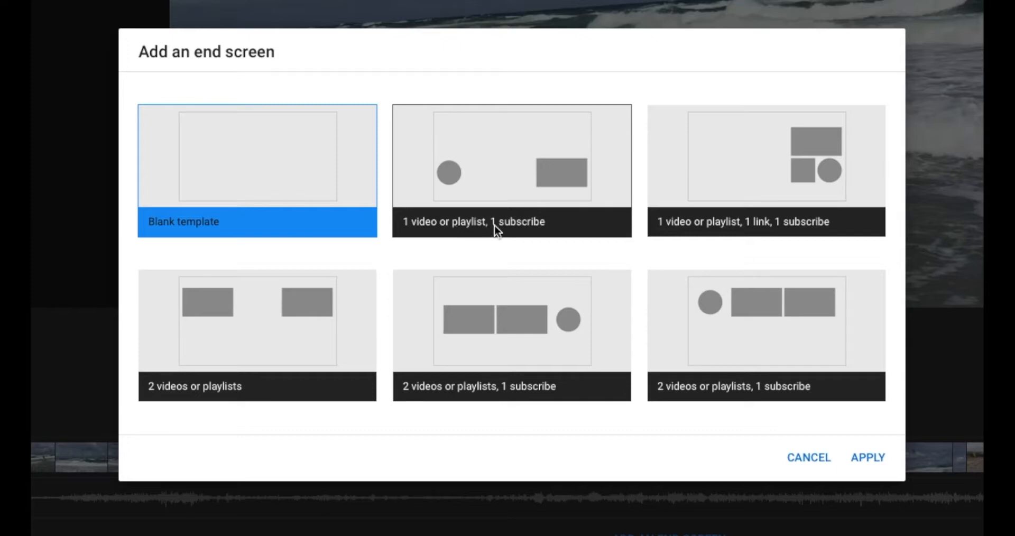
mouse_move(688, 236)
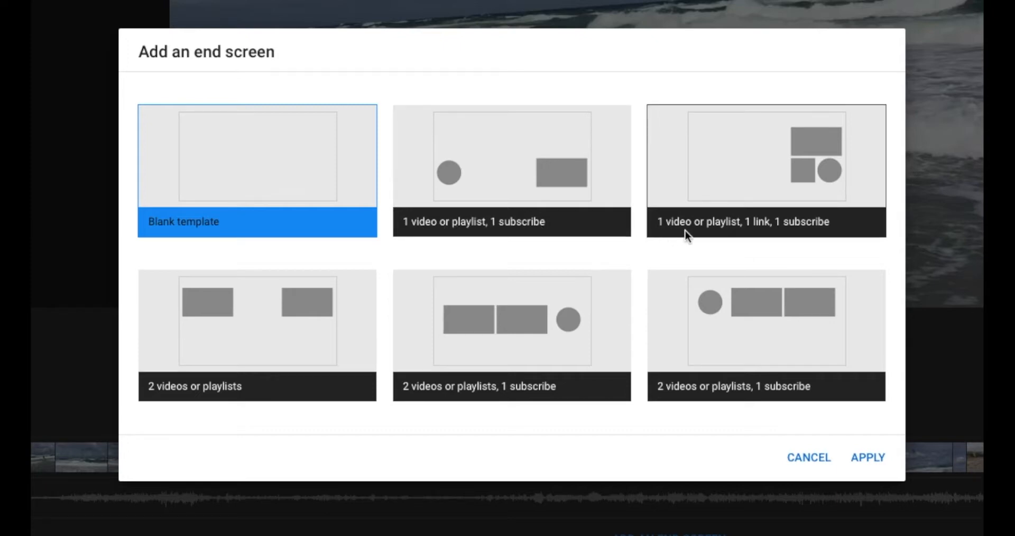
mouse_move(771, 232)
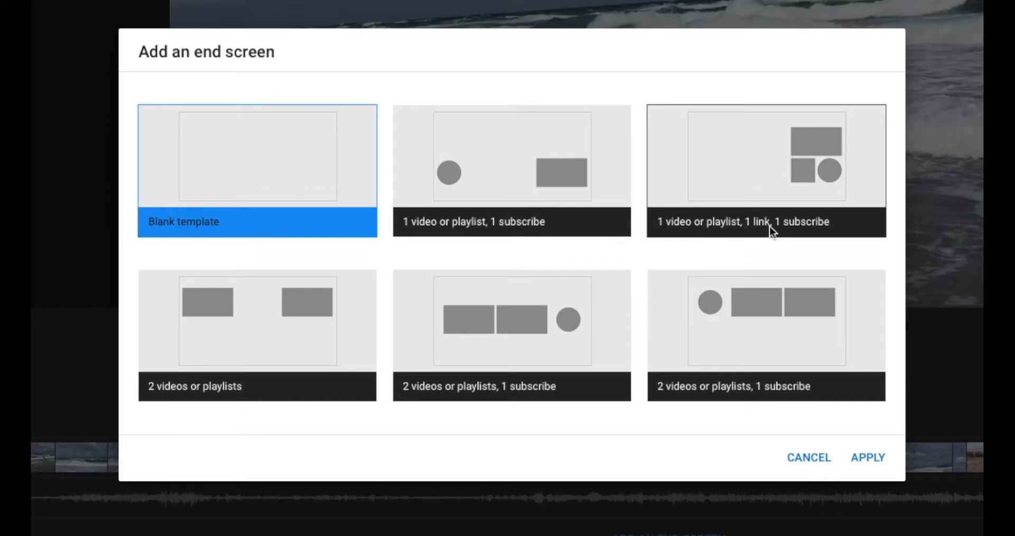
mouse_move(150, 396)
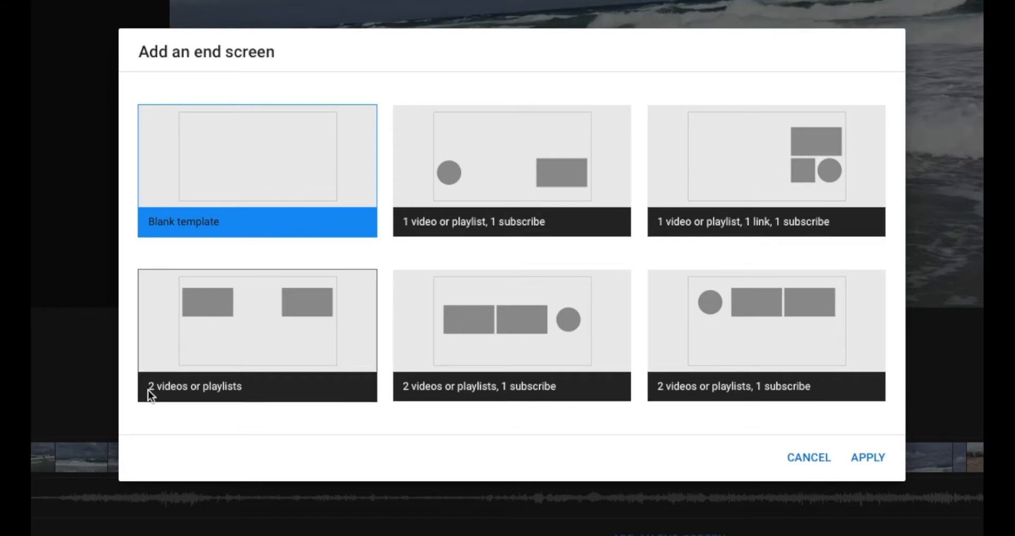
mouse_move(421, 394)
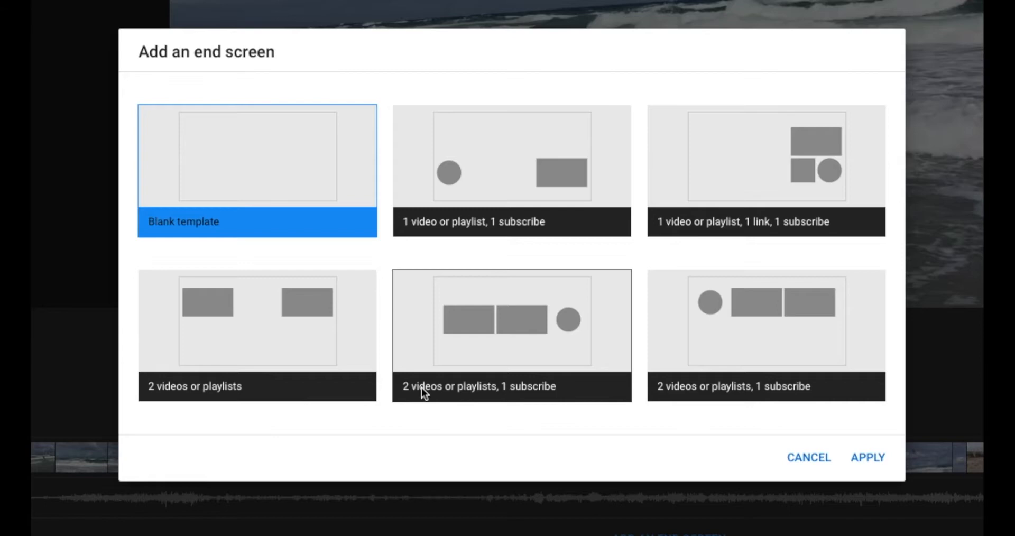
mouse_move(541, 396)
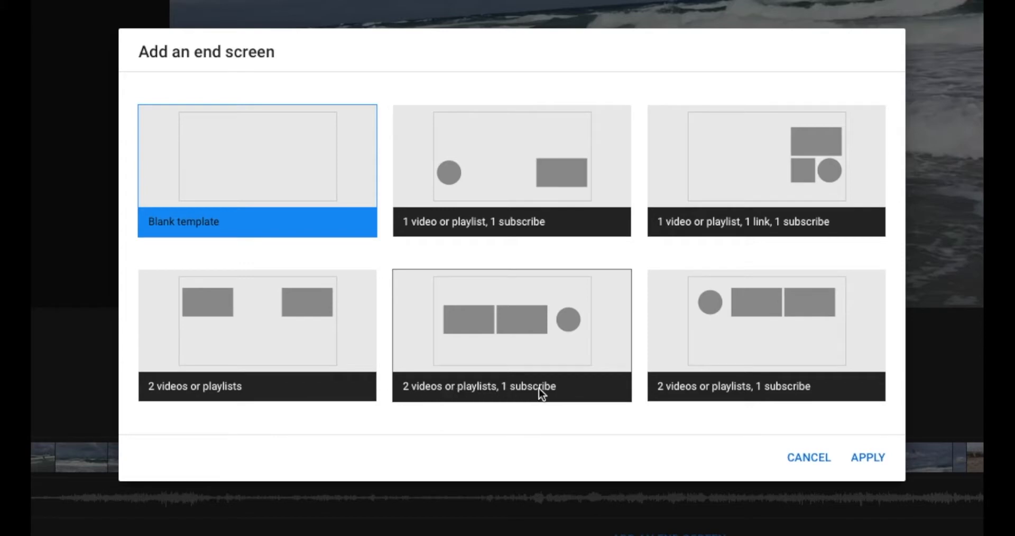
mouse_move(704, 395)
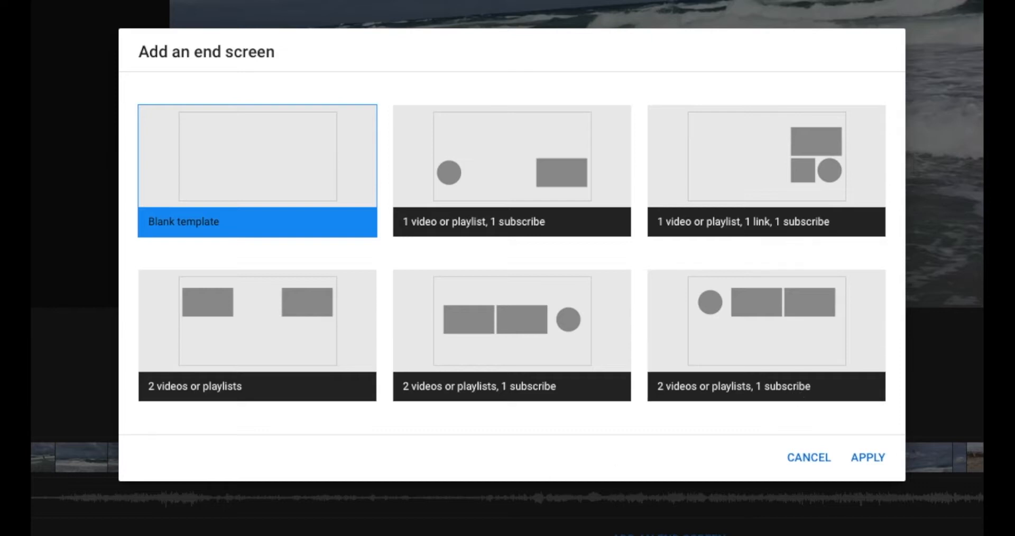
mouse_move(527, 214)
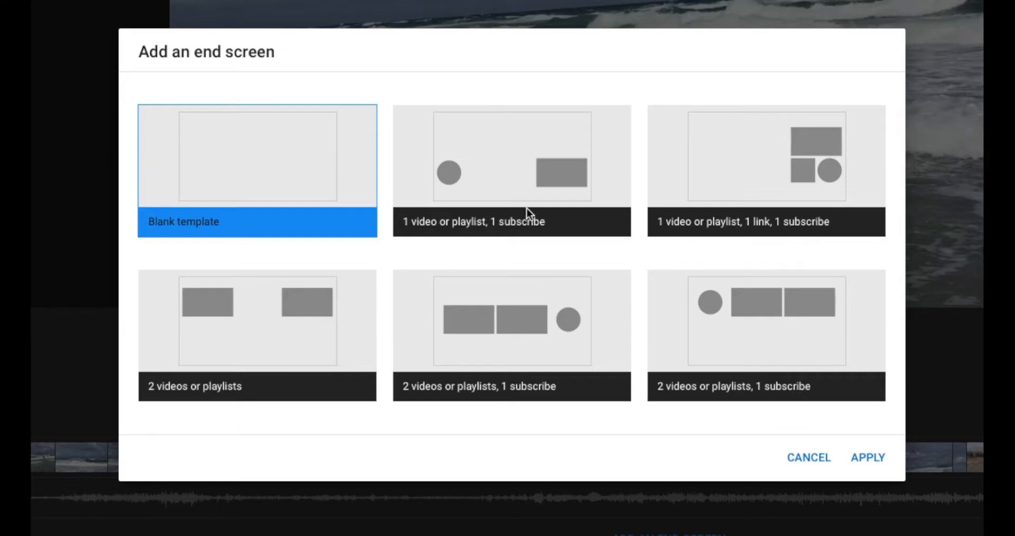
mouse_move(494, 228)
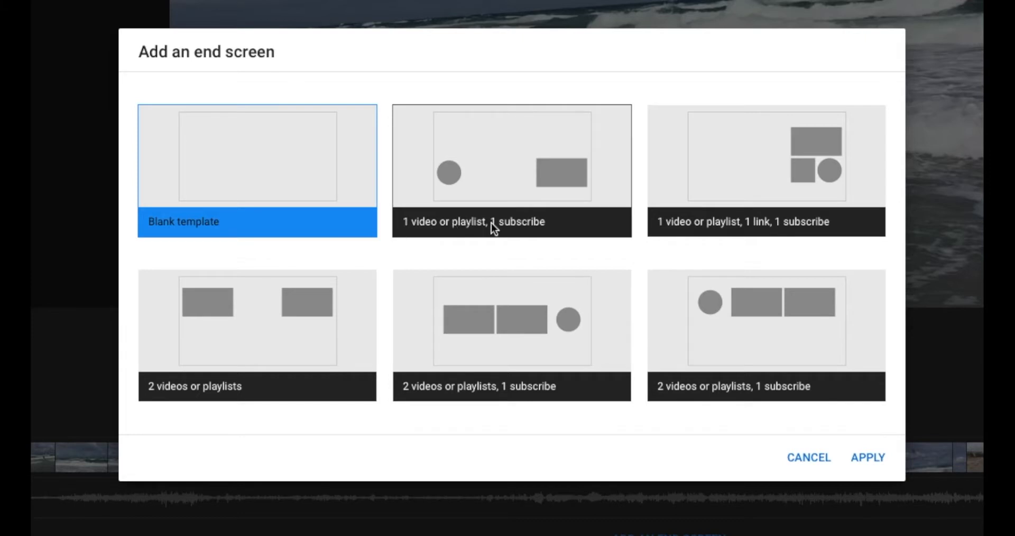
mouse_move(512, 162)
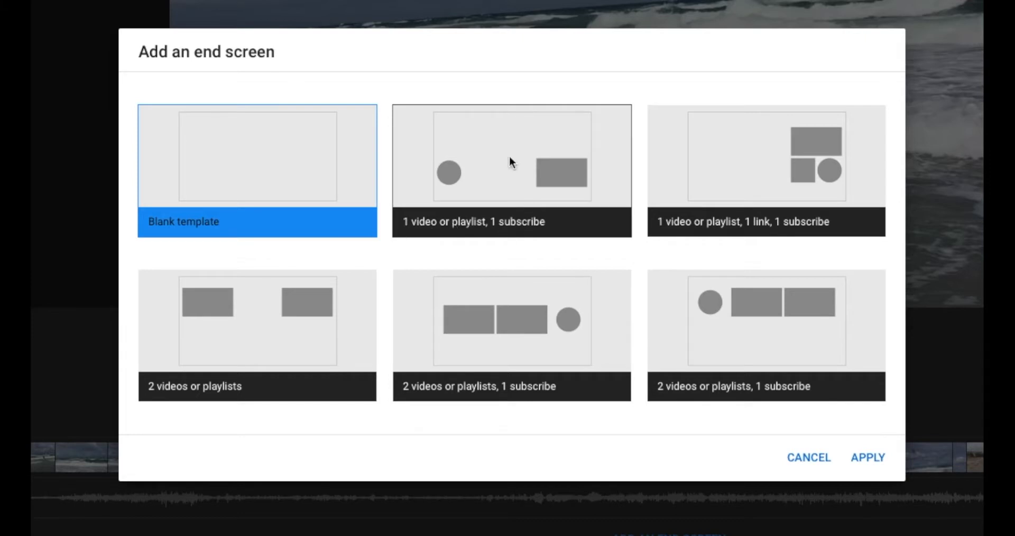
click(512, 171)
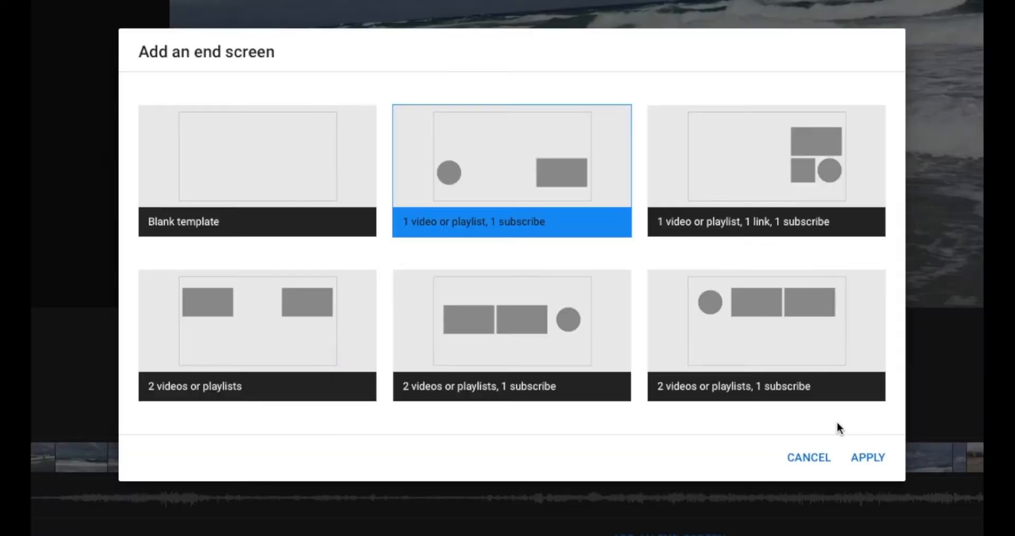
mouse_move(870, 441)
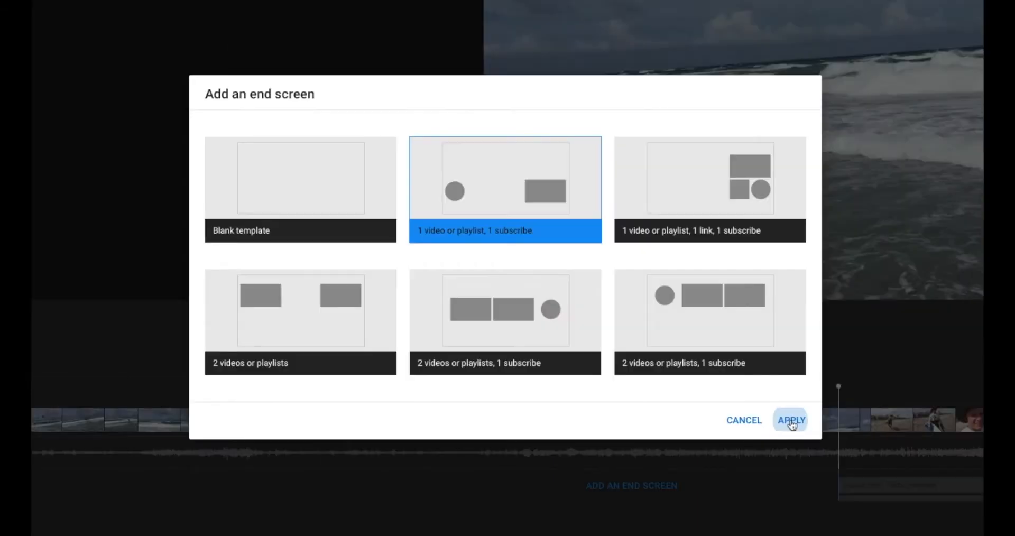
Apply the template, placing the subscribe and most-recent-upload video elements on the preview.
click(790, 420)
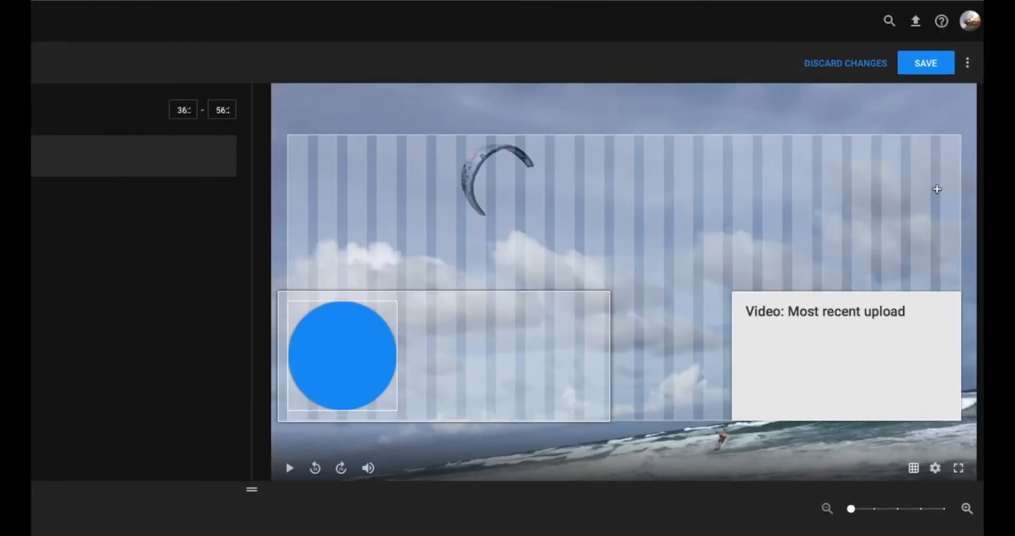
mouse_move(410, 162)
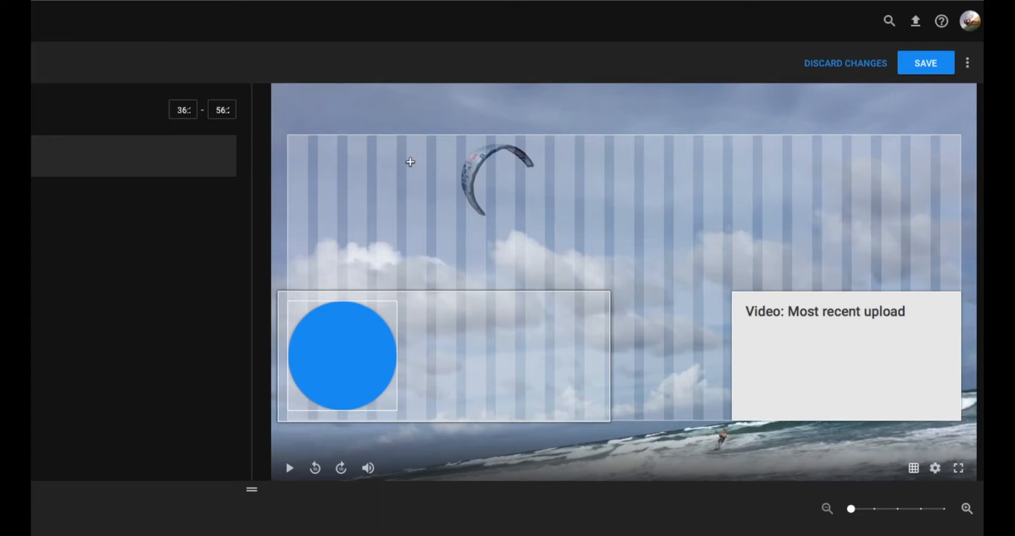
mouse_move(478, 168)
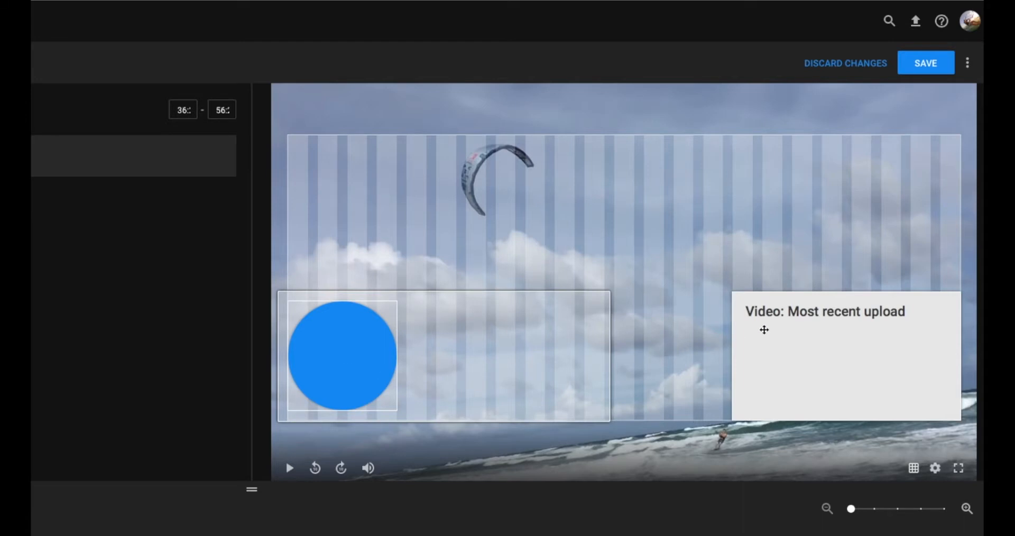
mouse_move(815, 320)
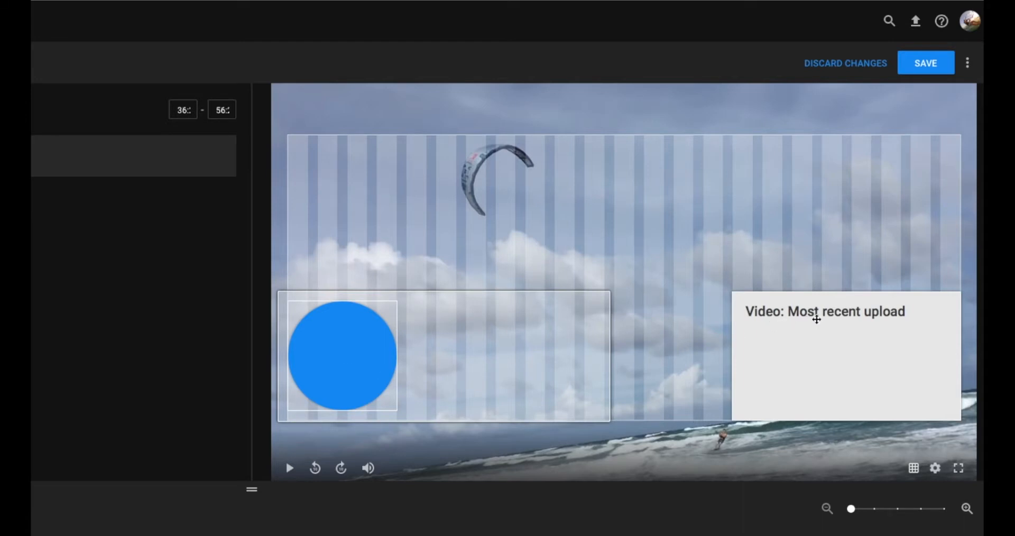
mouse_move(820, 342)
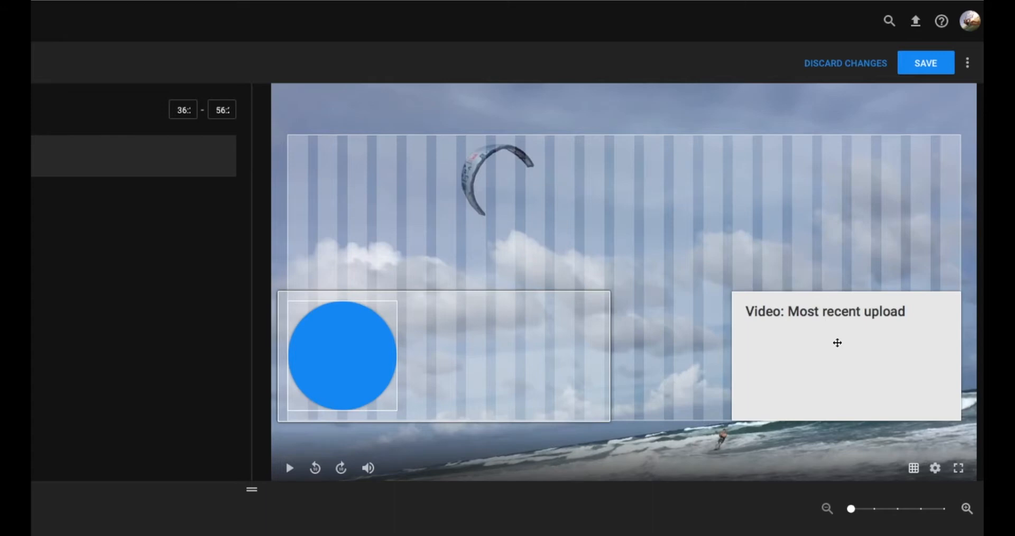
Show the content choices for the 'Video: Most recent upload' element.
click(846, 357)
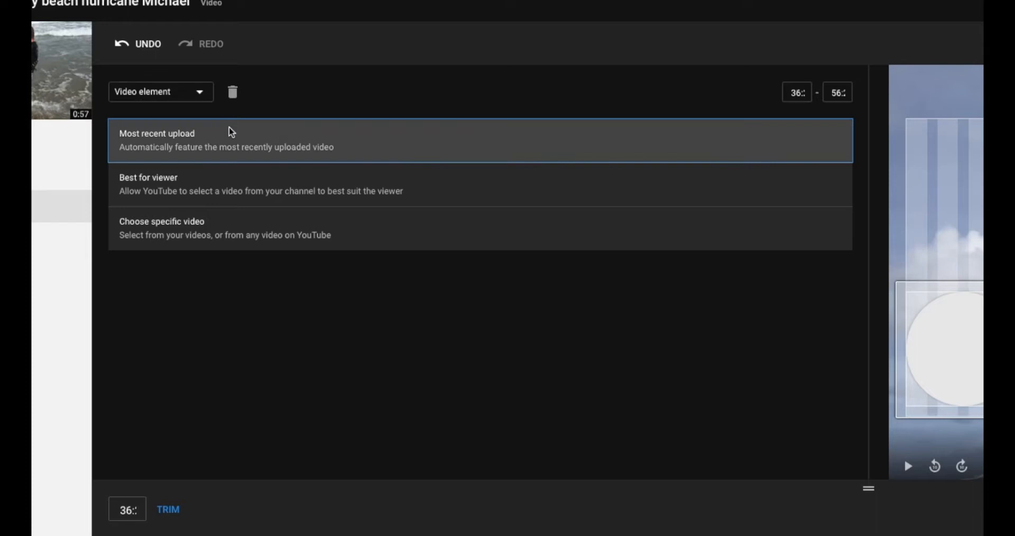
mouse_move(194, 137)
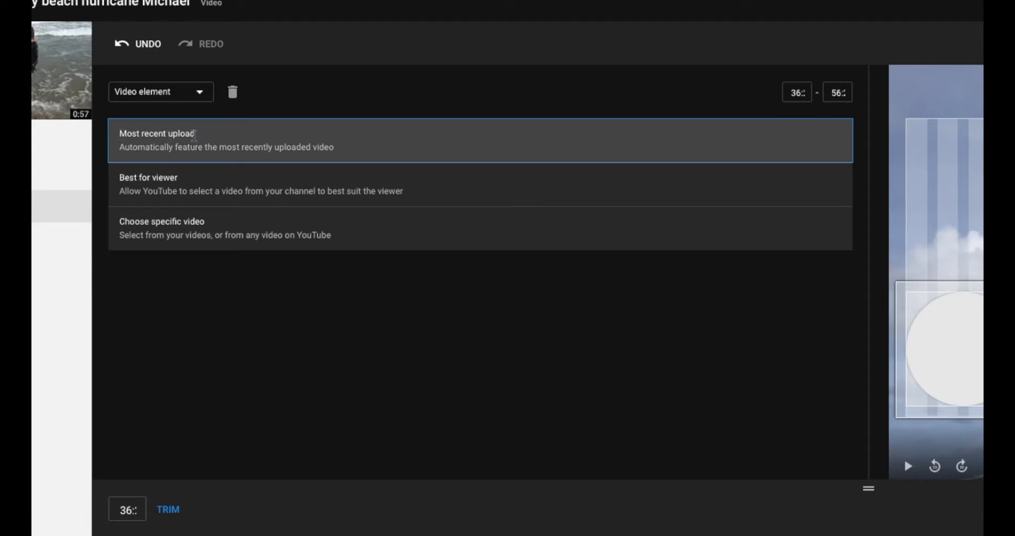
mouse_move(189, 183)
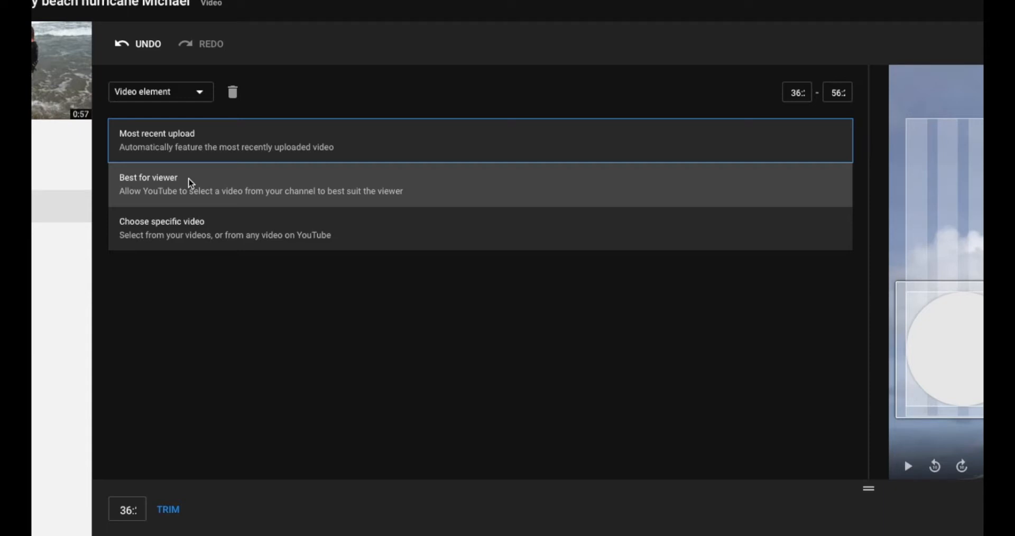
mouse_move(162, 228)
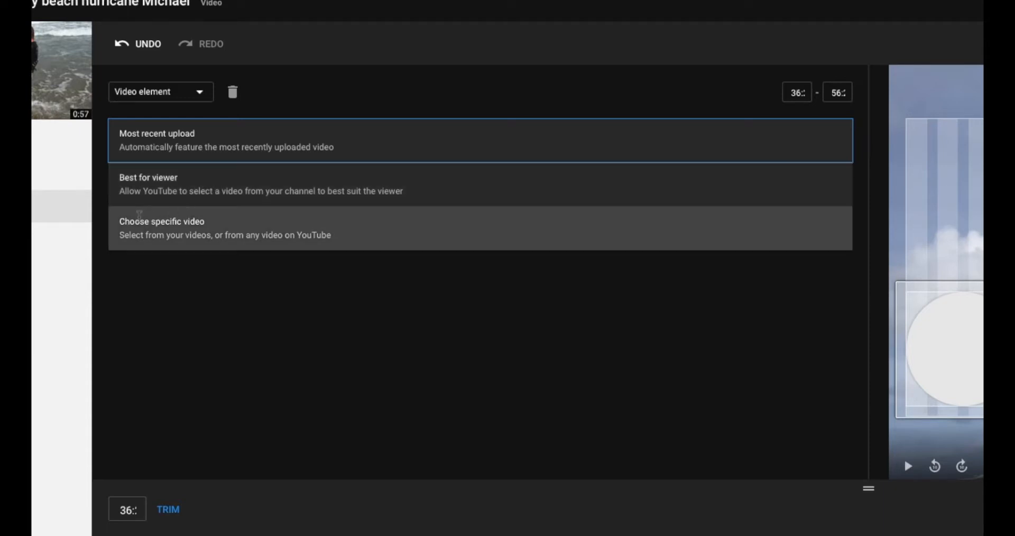
mouse_move(128, 244)
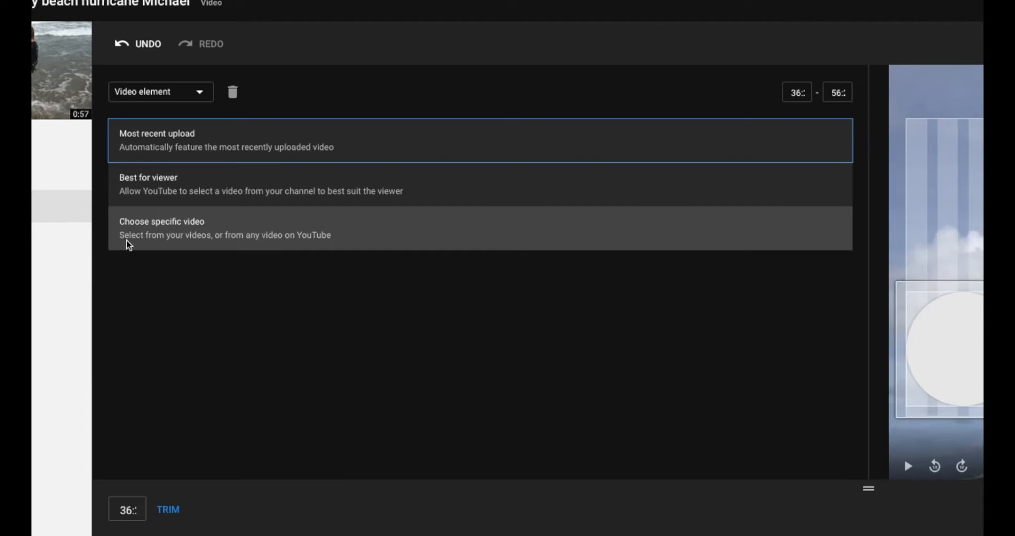
mouse_move(218, 245)
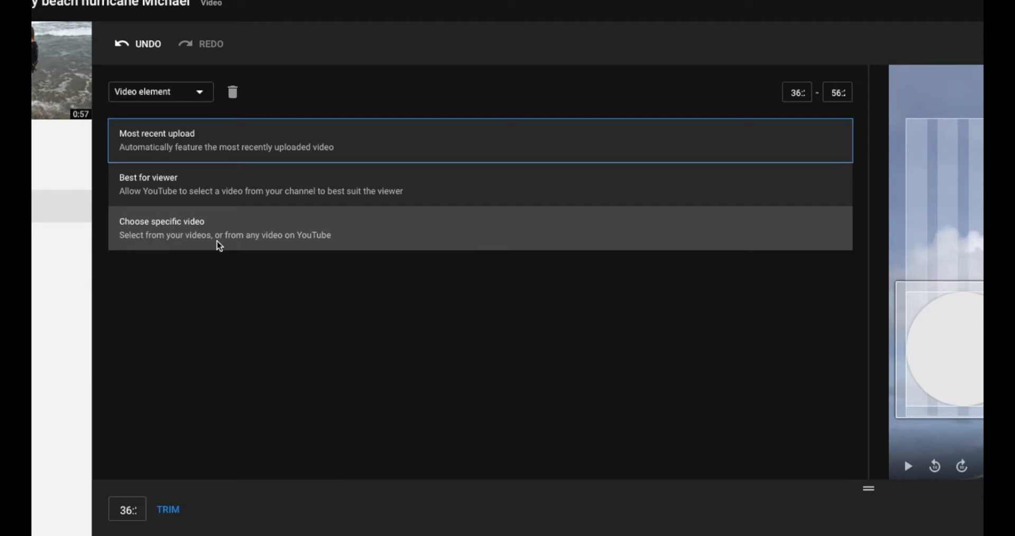
mouse_move(306, 227)
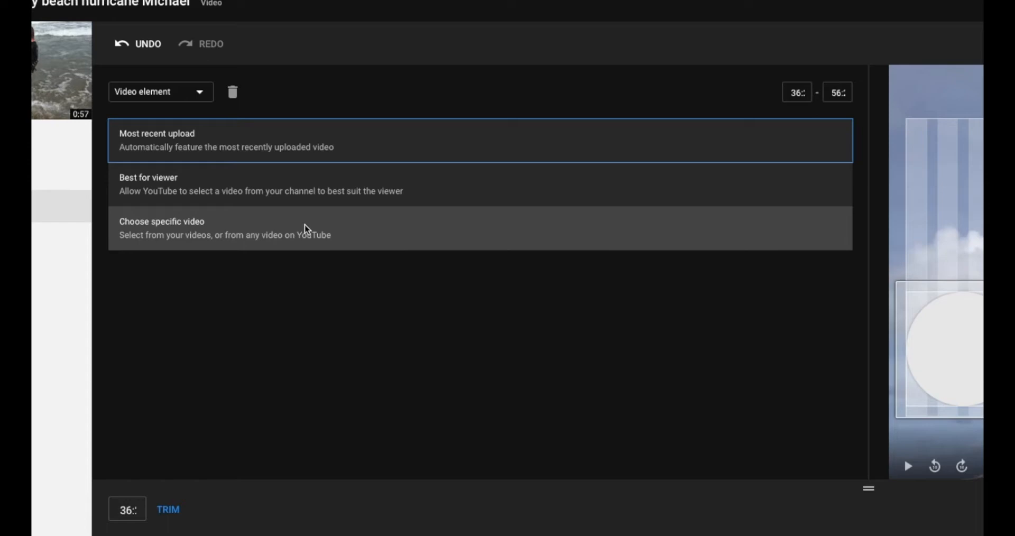
mouse_move(220, 230)
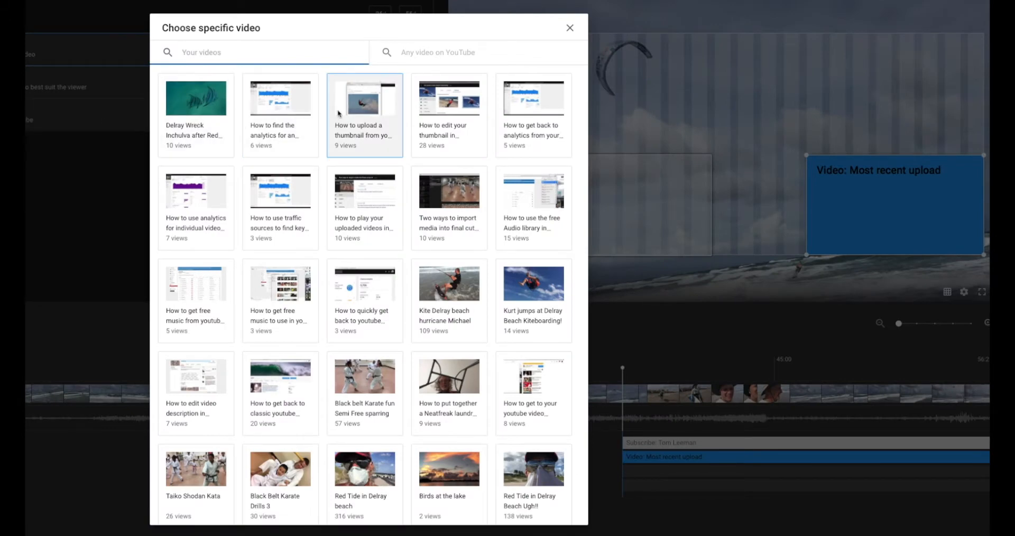
Browse the Your videos picker for Kurt jumps at Delray Beach Kiteboarding!
scroll(down, 3)
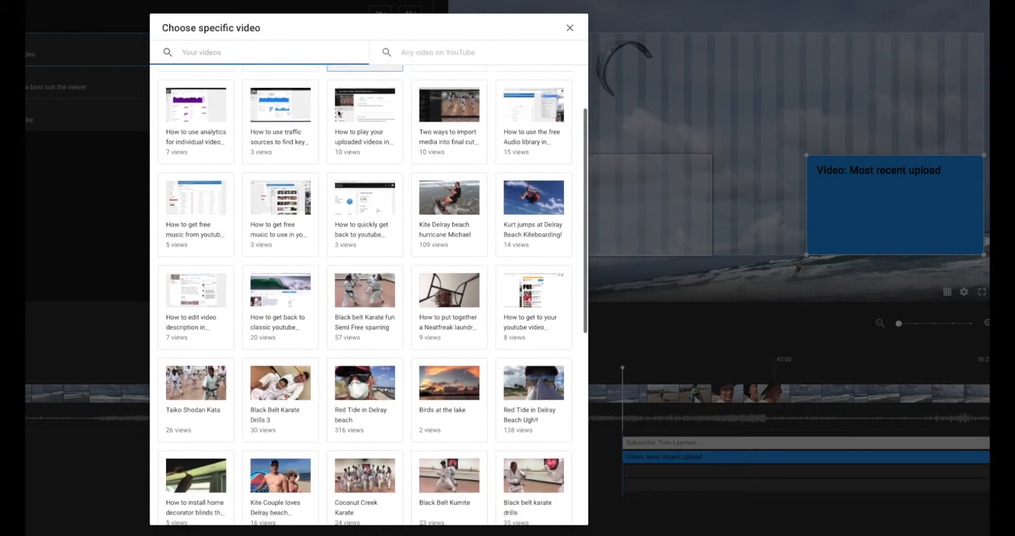
scroll(up, 3)
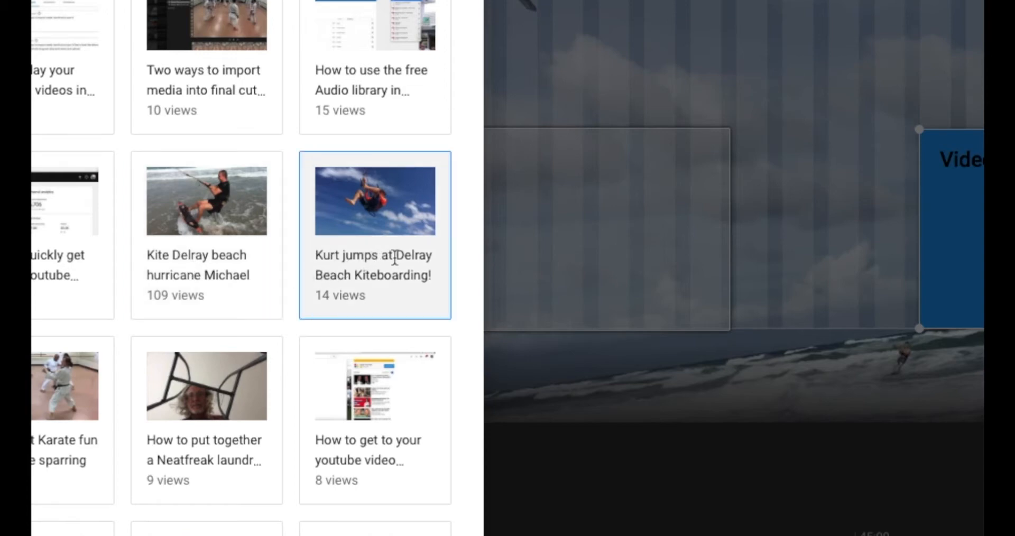
mouse_move(381, 241)
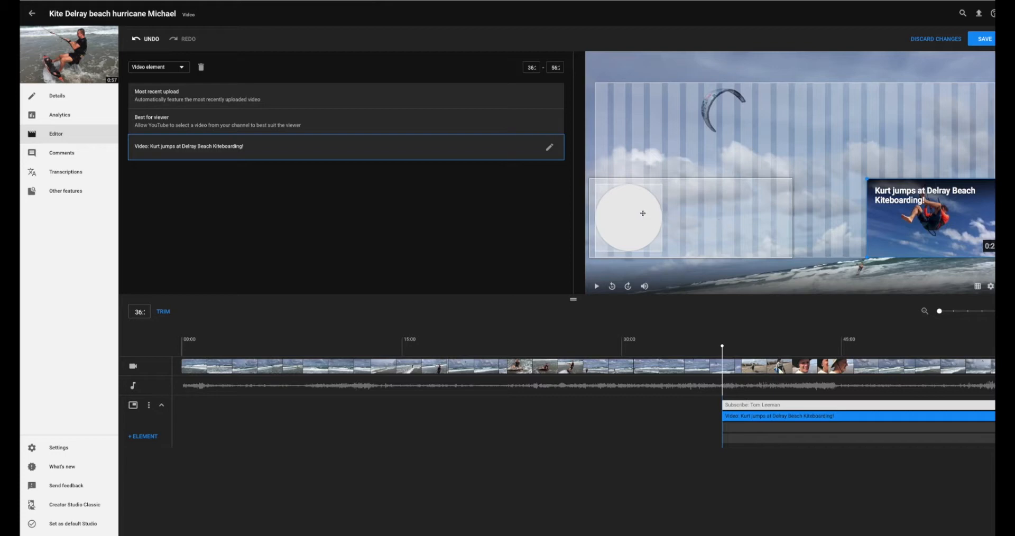
Show the subscribe element's settings from the blue subscribe circle.
click(751, 405)
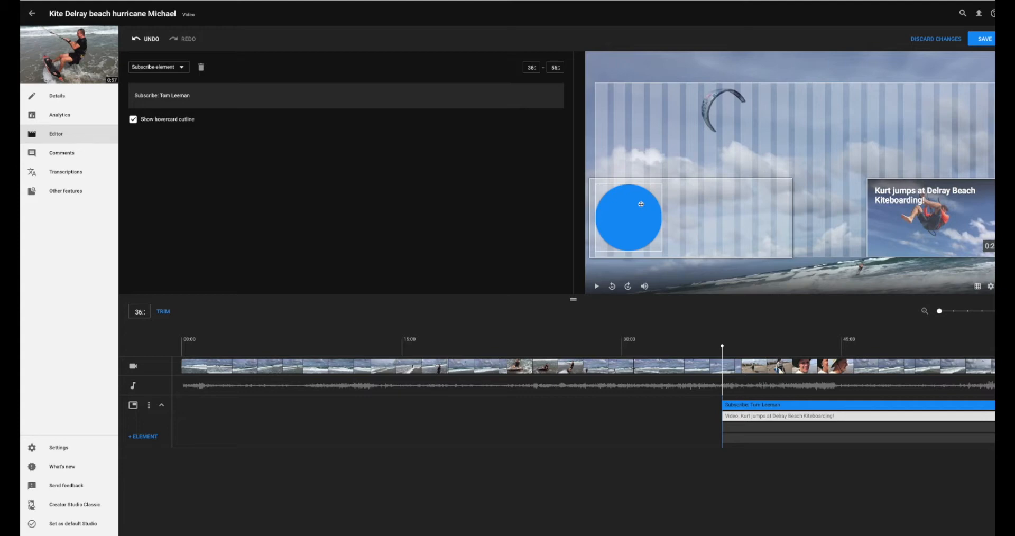
mouse_move(923, 77)
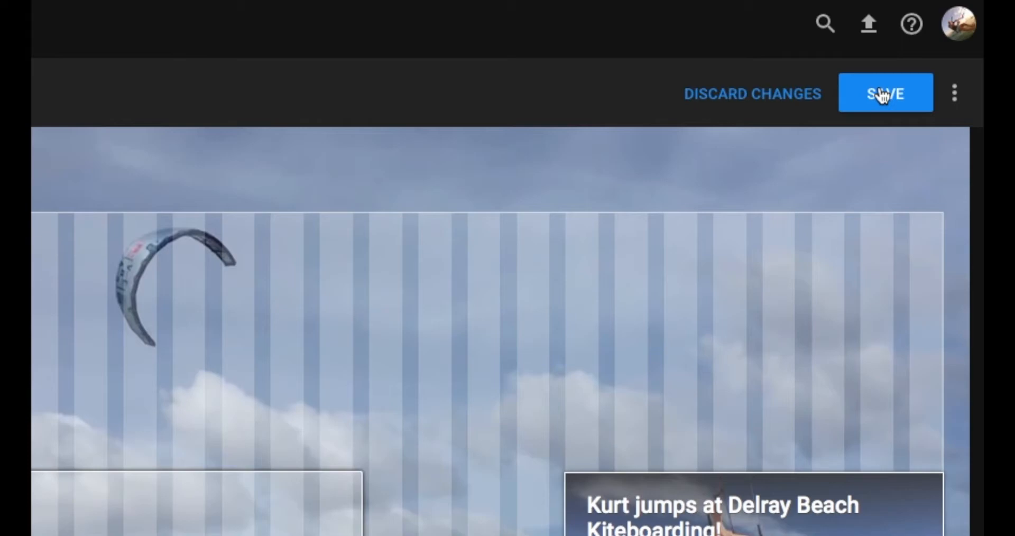
Save the end screen changes to the existing video and confirm the update.
click(887, 93)
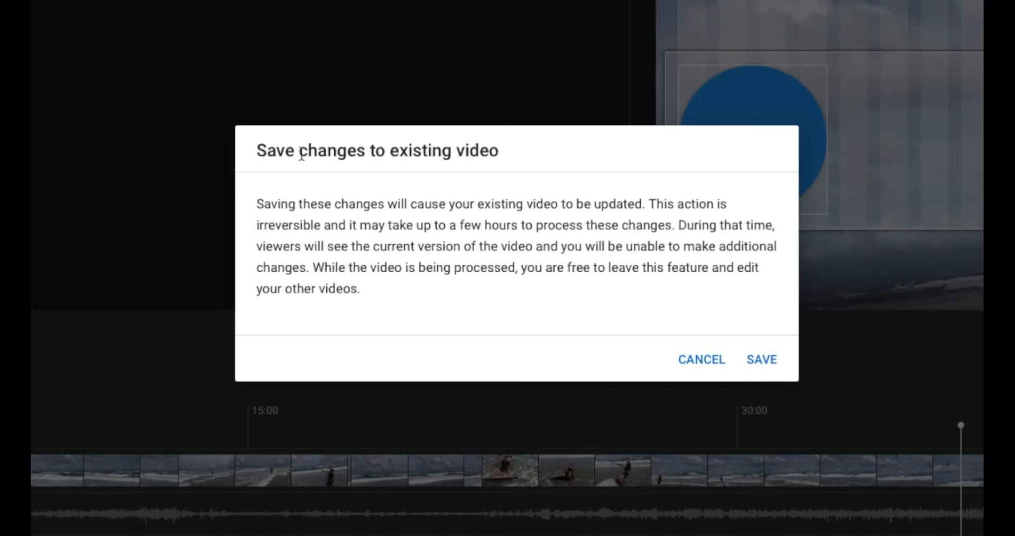
mouse_move(253, 209)
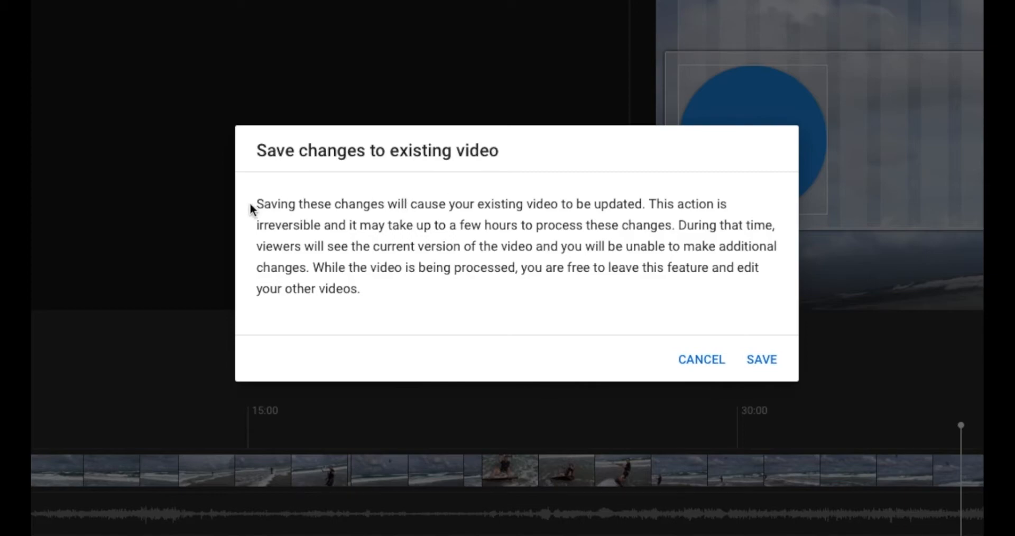
click(762, 360)
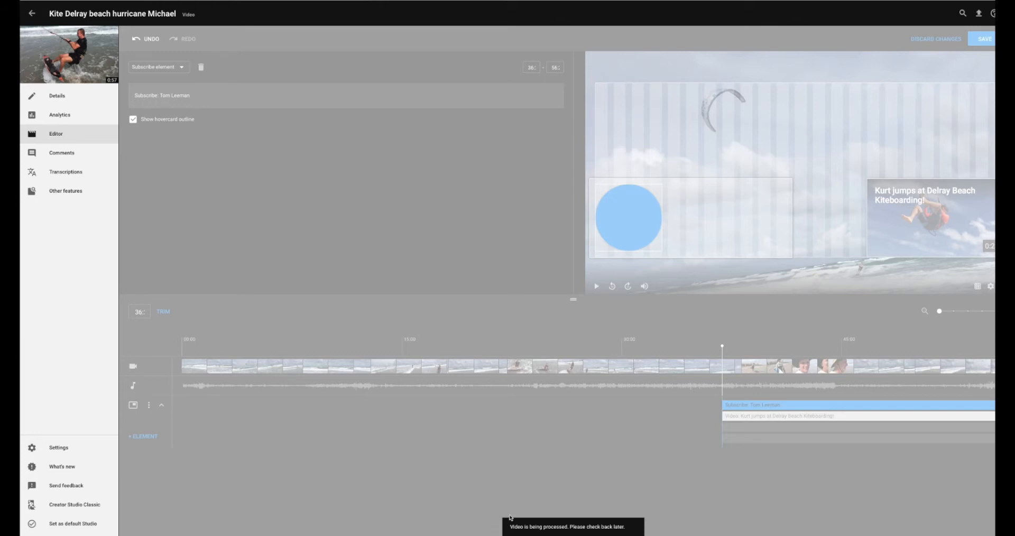
mouse_move(659, 533)
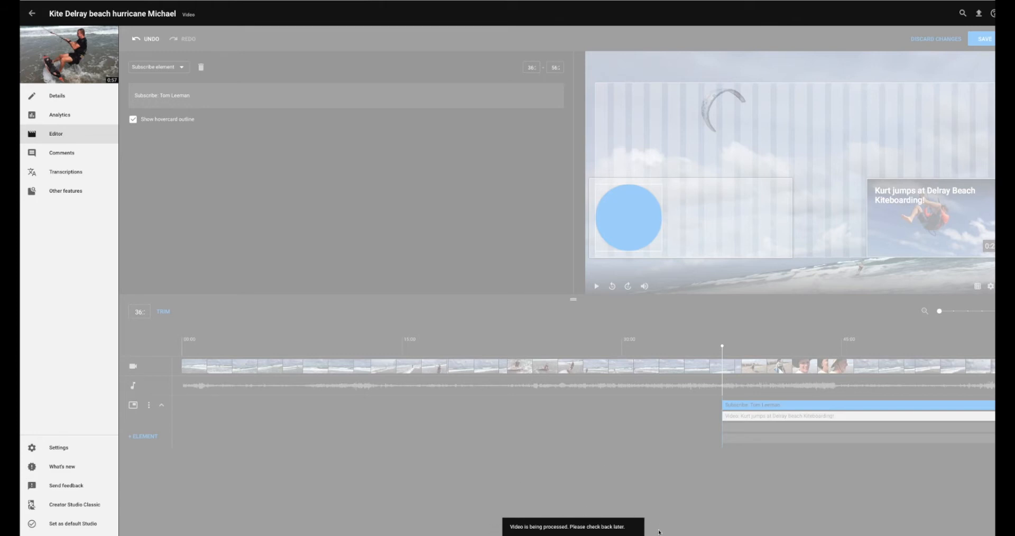
mouse_move(640, 512)
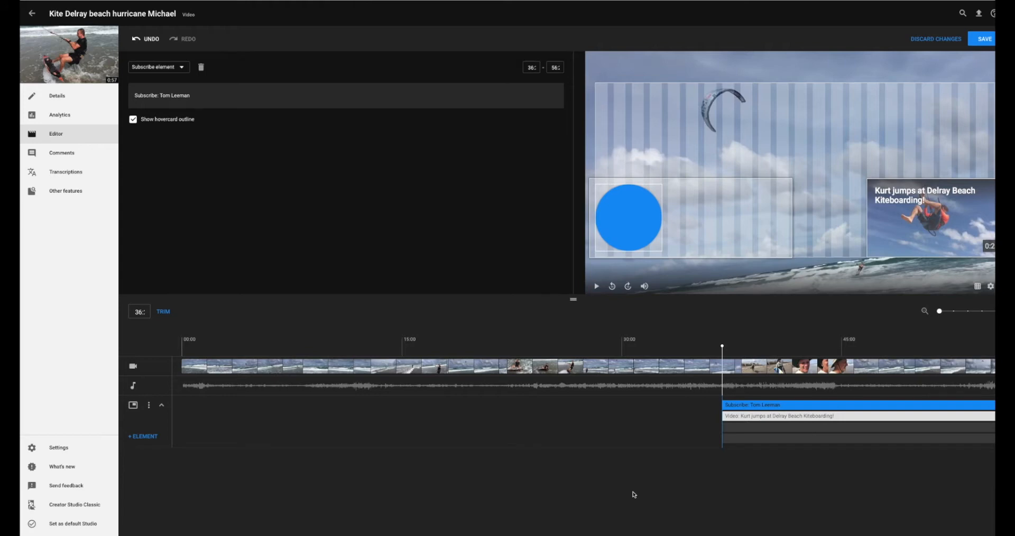
mouse_move(645, 497)
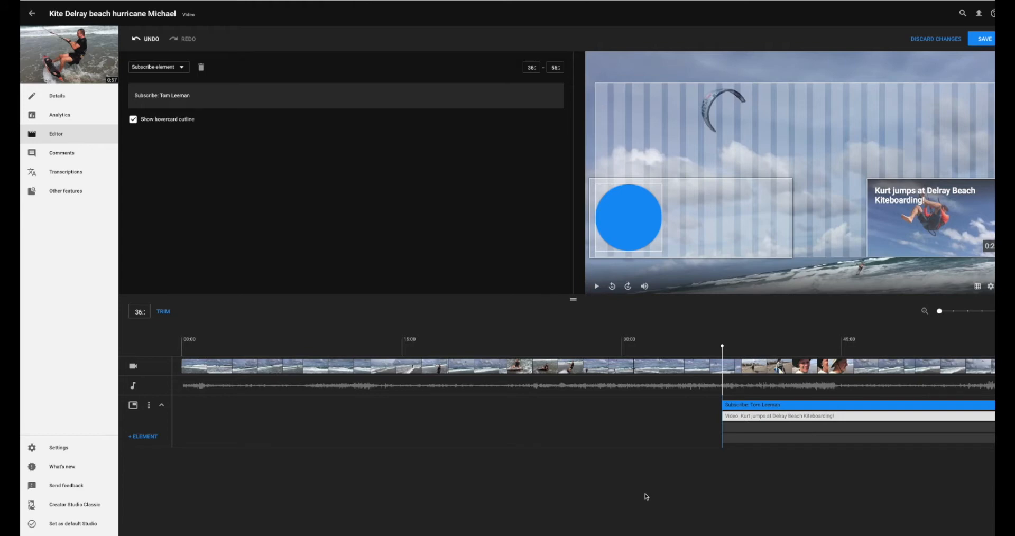
mouse_move(293, 180)
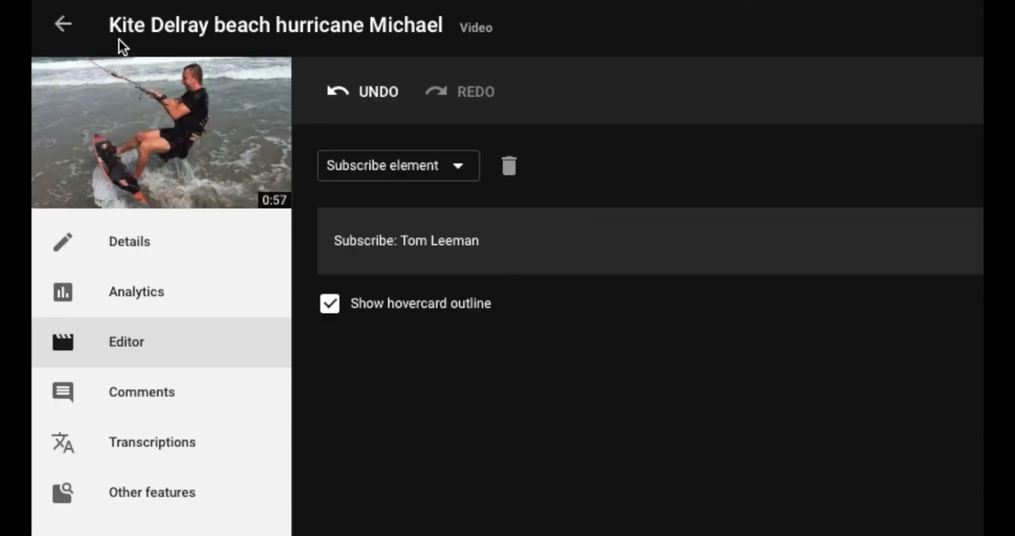
mouse_move(430, 33)
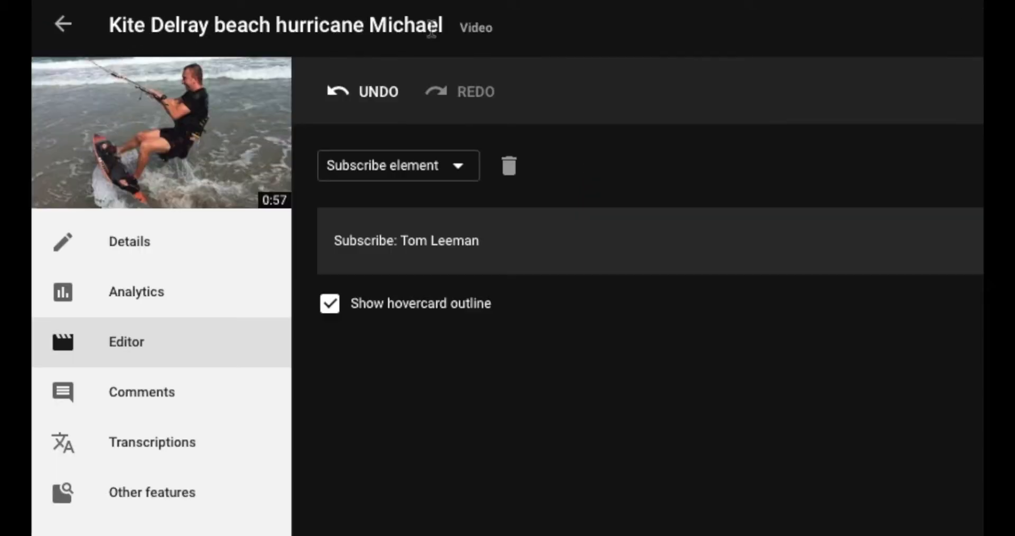
mouse_move(63, 24)
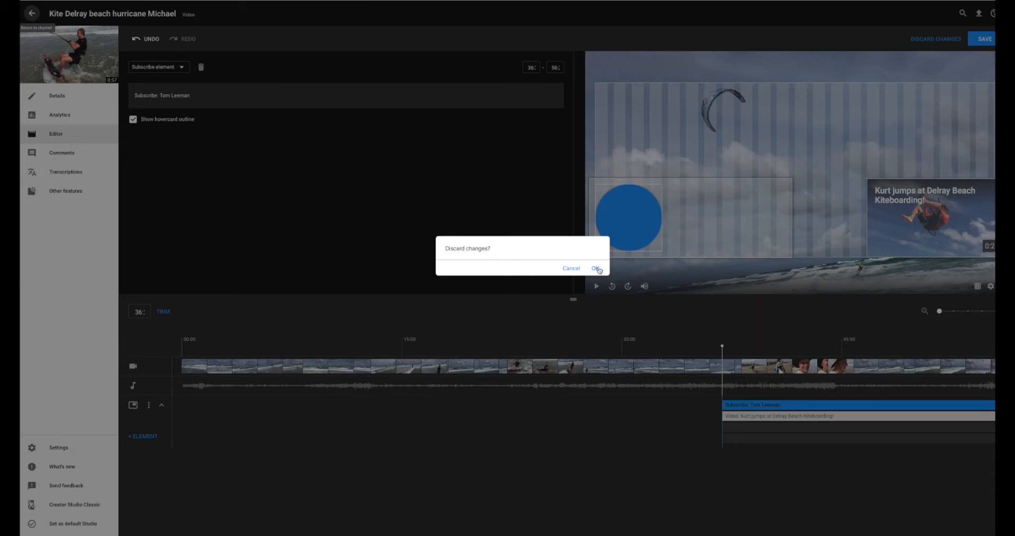
Confirm the prompt and return to the channel's uploads list.
click(596, 269)
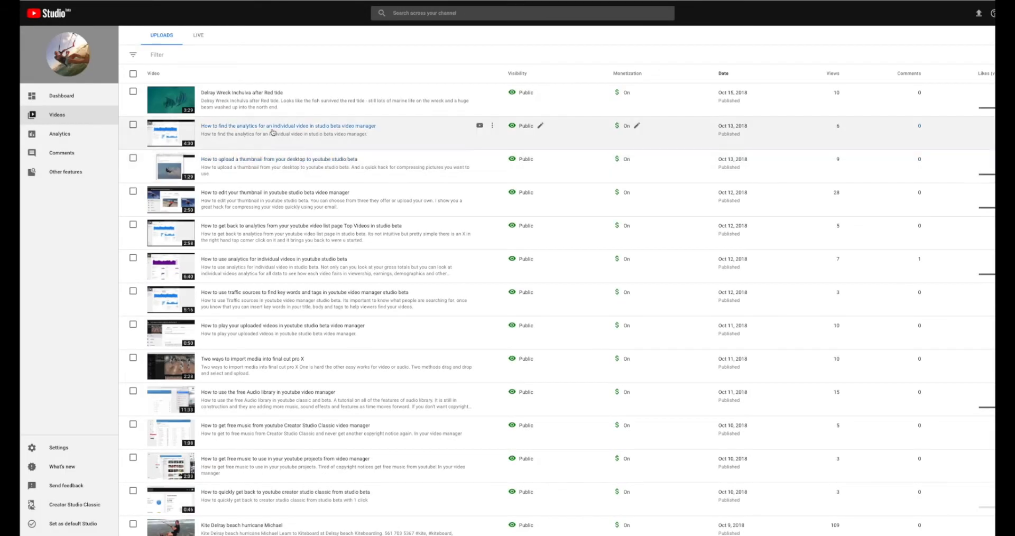
Watch the Kite Delray beach hurricane Michael video on YouTube via its 'View on YouTube' icon.
scroll(down, 3)
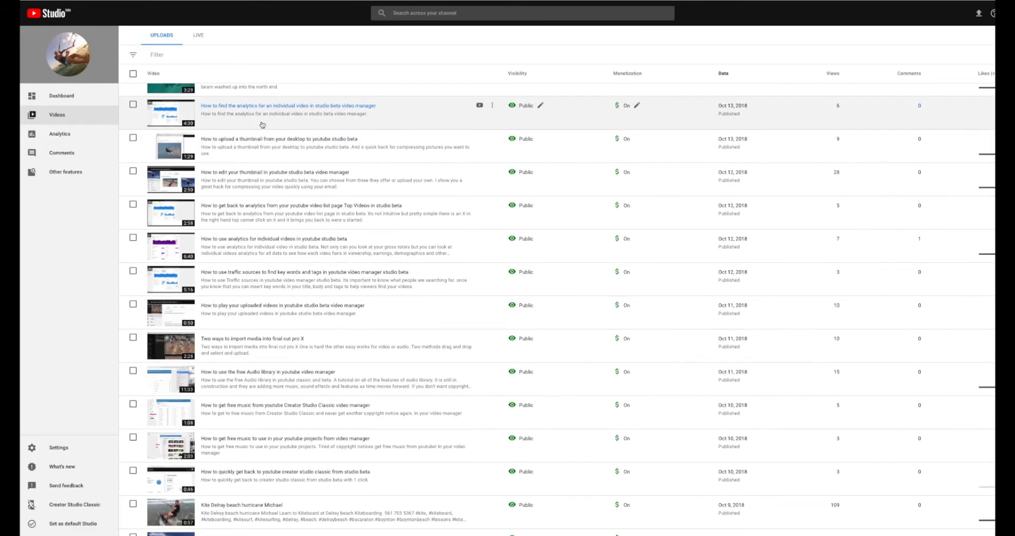
scroll(down, 3)
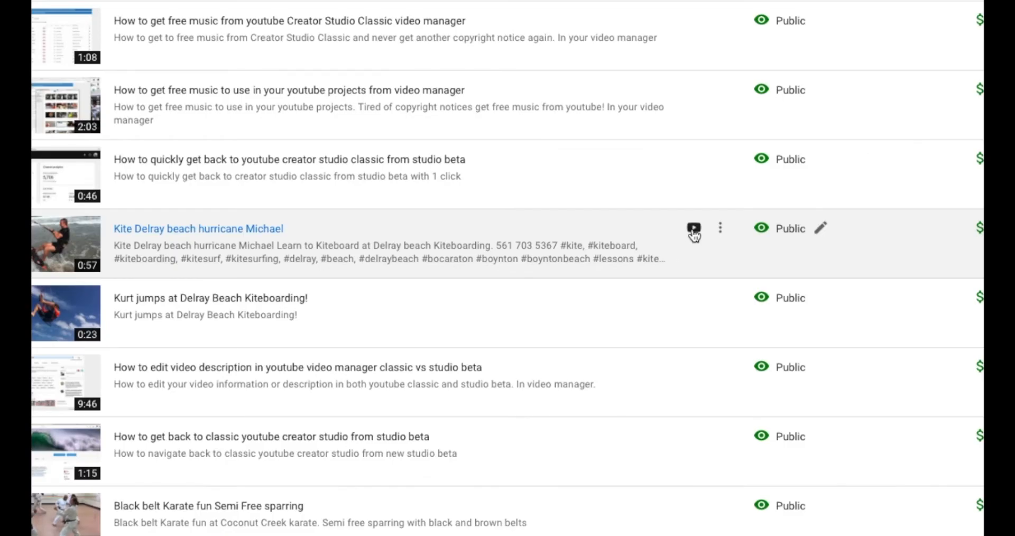
mouse_move(694, 228)
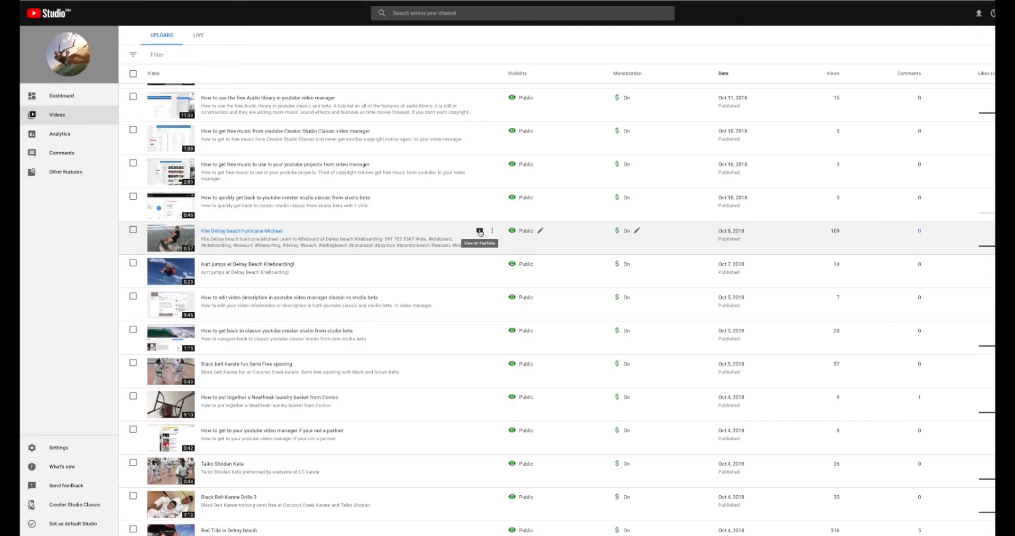
click(479, 232)
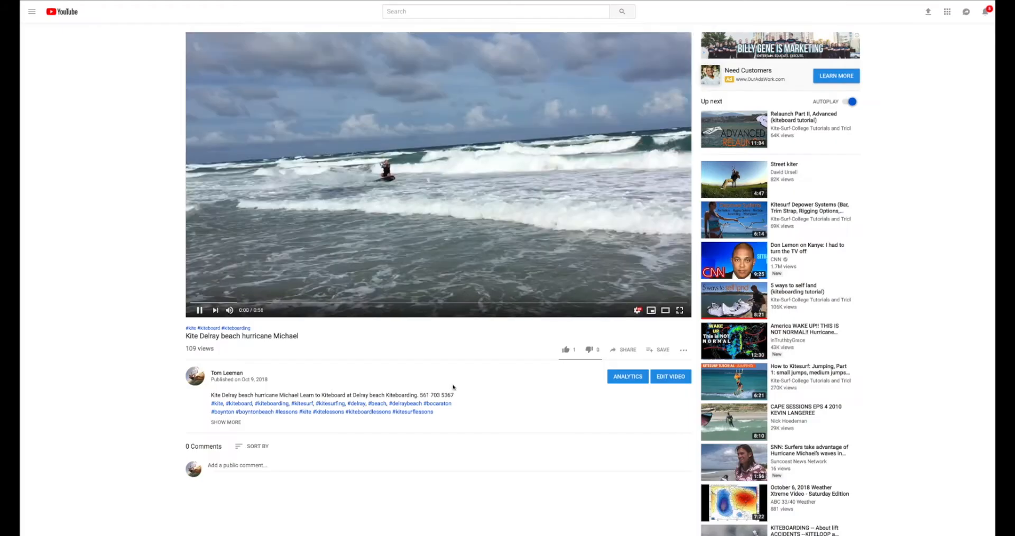